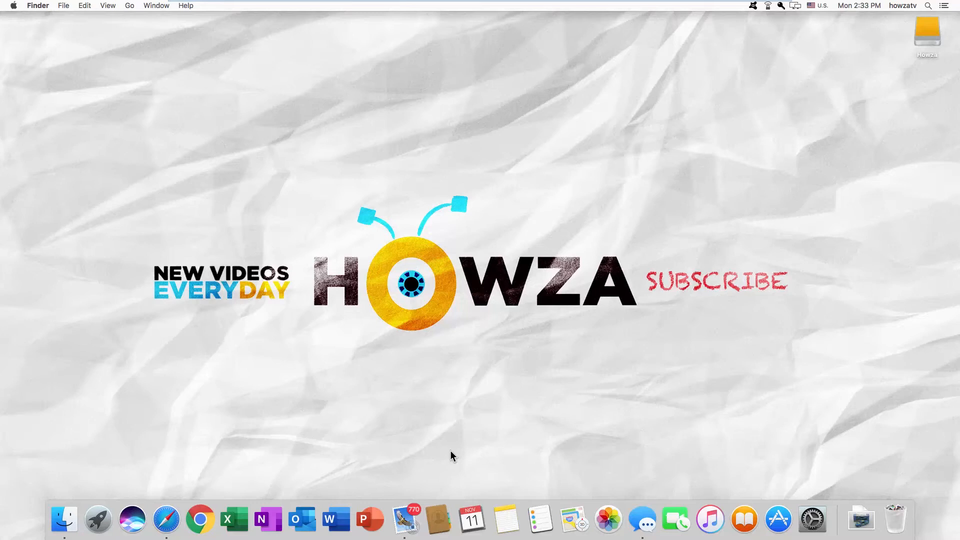
pyautogui.moveTo(165, 519)
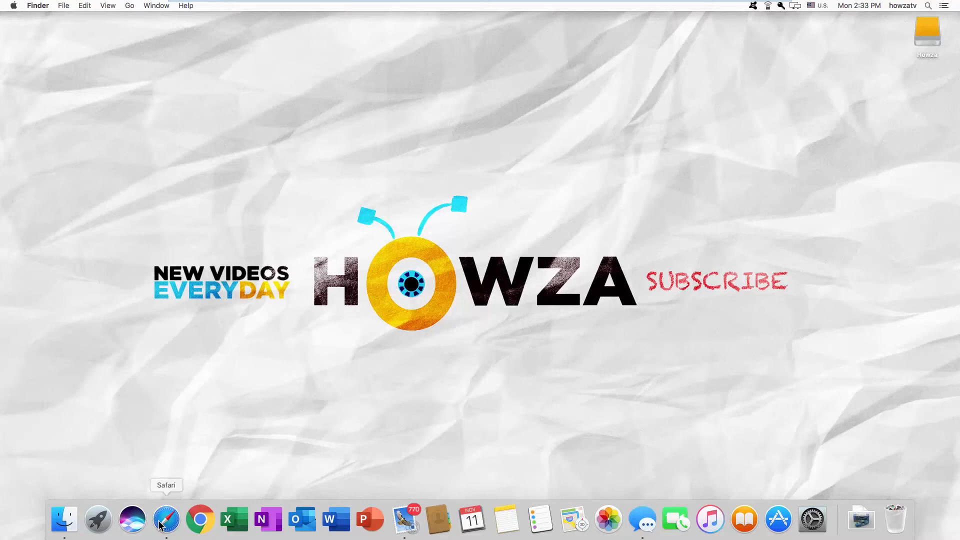
# Launch Safari, load ebay.com and reach the Sign in page for the account
pyautogui.click(165, 520)
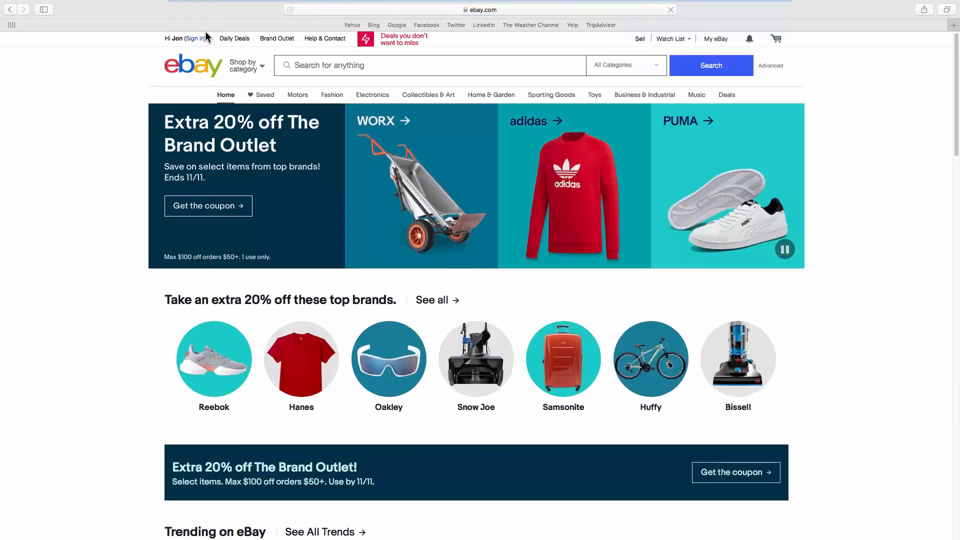
pyautogui.click(195, 38)
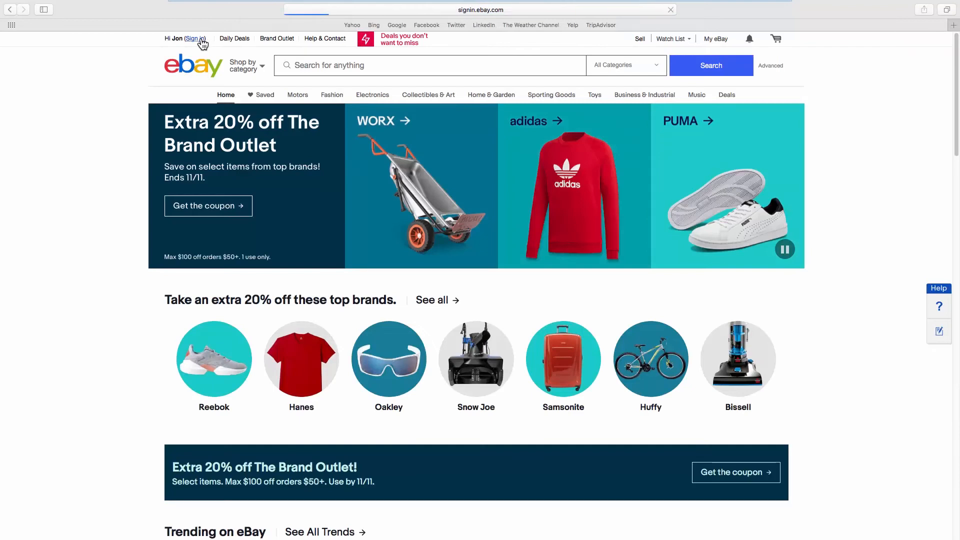
pyautogui.click(197, 38)
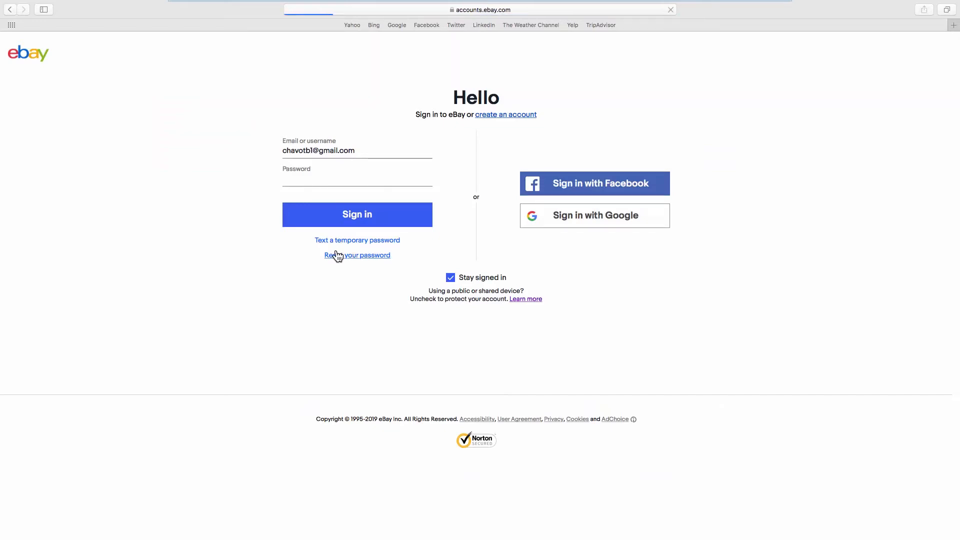
# Start 'Reset your password' to reach the email-or-text verification choice
pyautogui.click(357, 255)
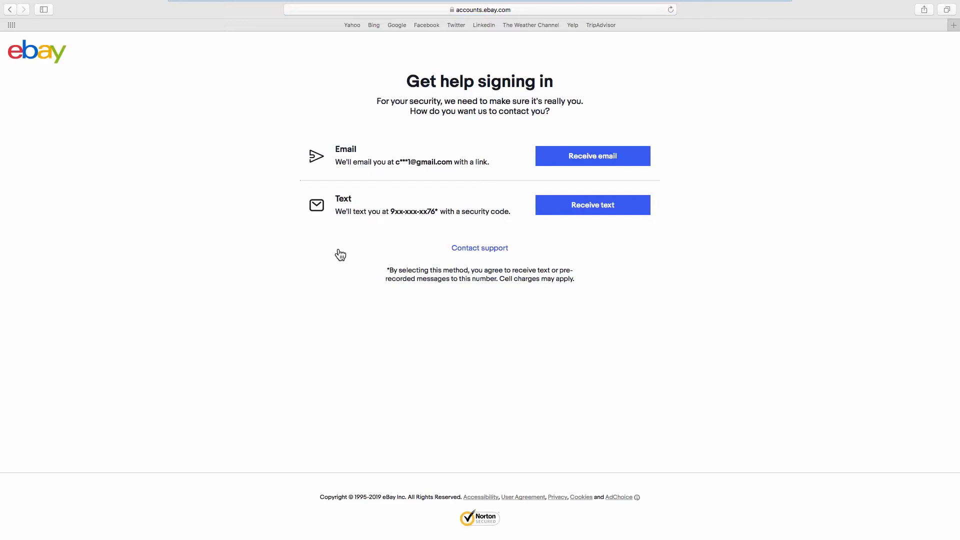
# Choose Receive email and confirm identity from eBay's message in Gmail
pyautogui.click(591, 156)
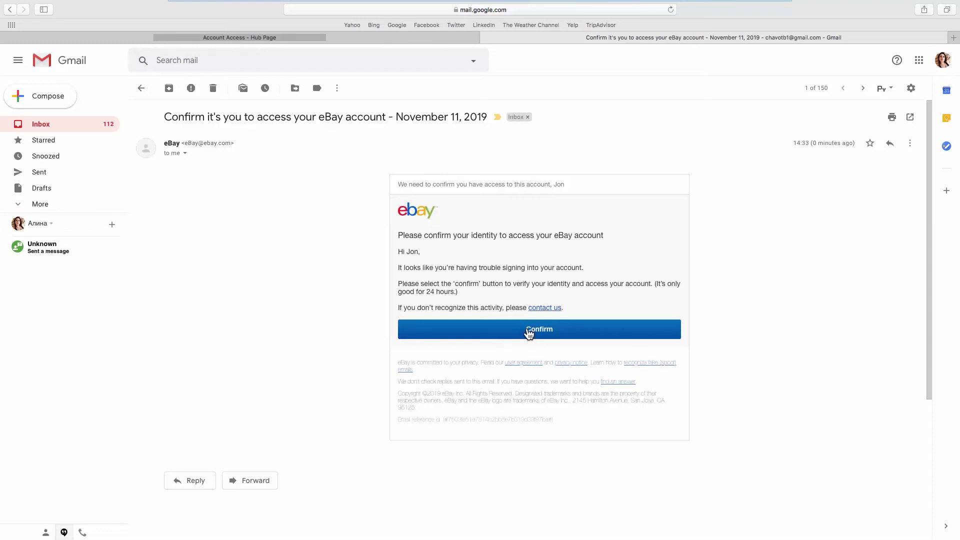
pyautogui.click(538, 329)
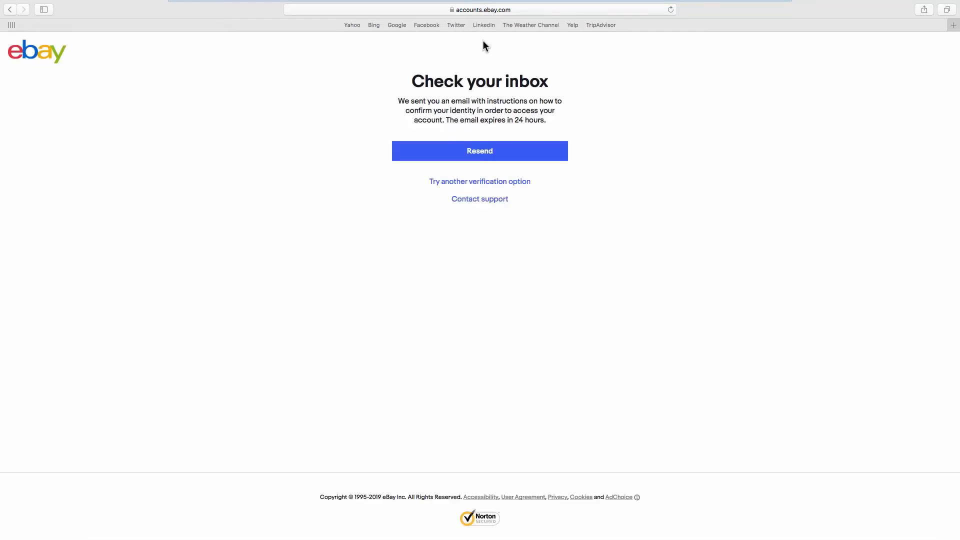
pyautogui.click(479, 181)
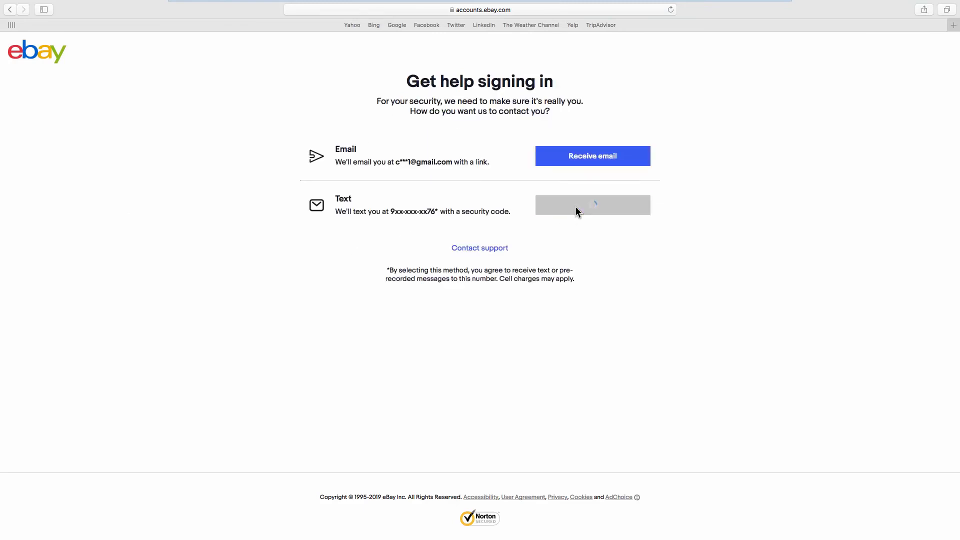
pyautogui.click(591, 203)
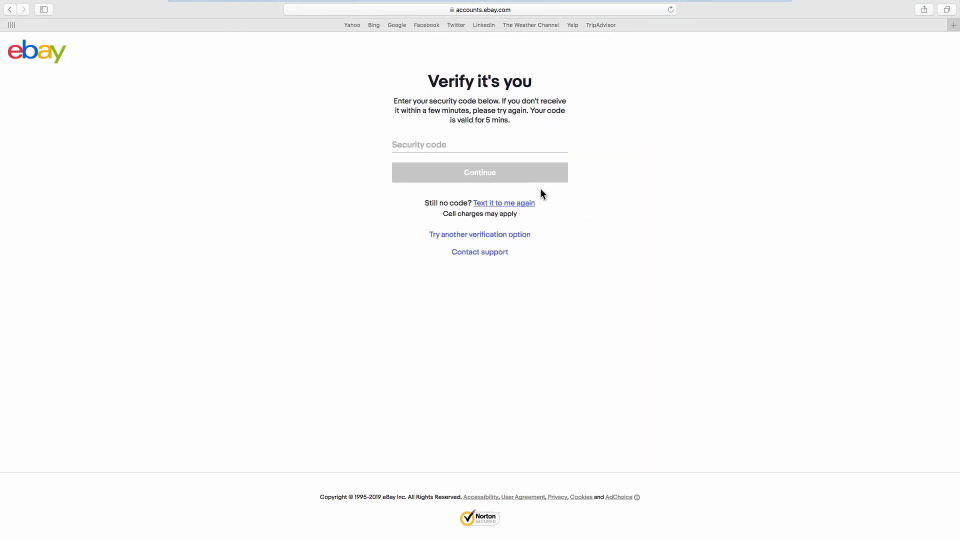
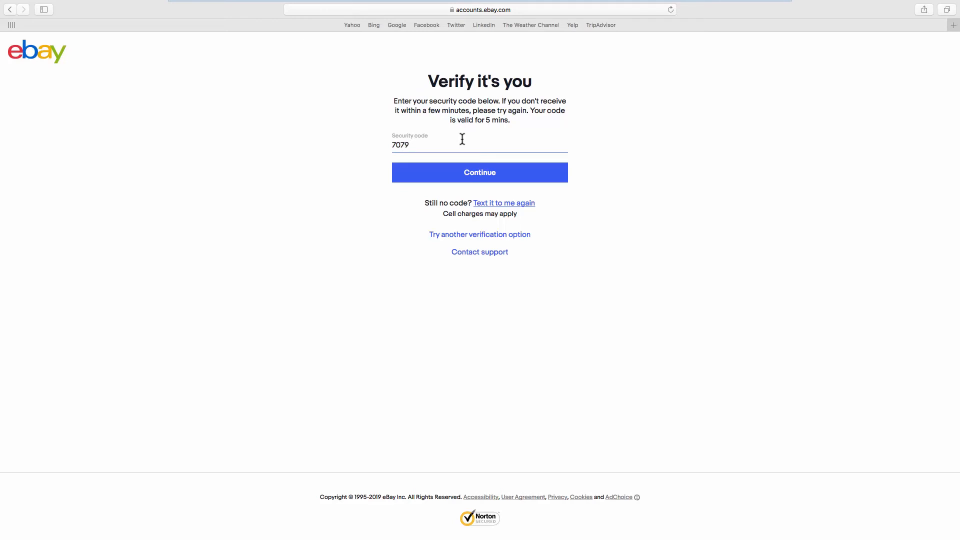
pyautogui.click(479, 172)
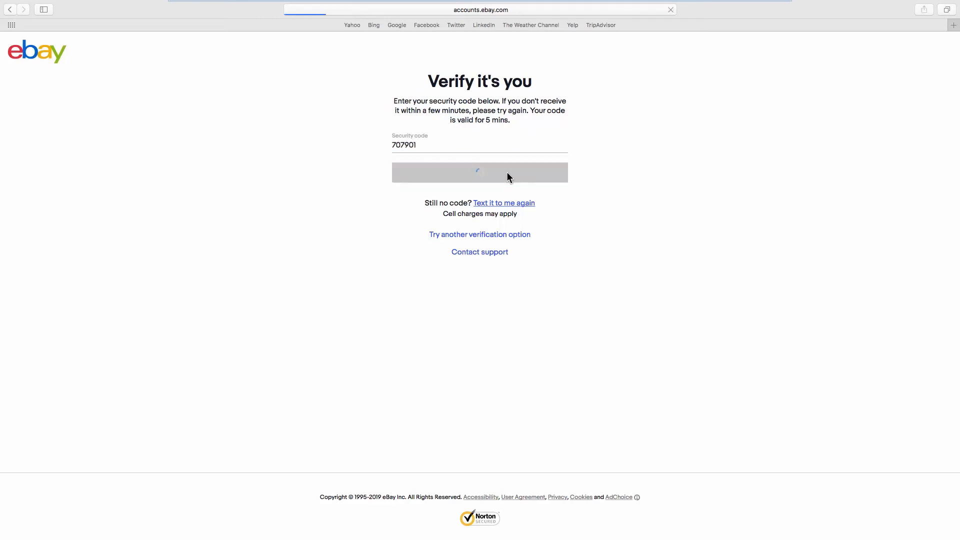
pyautogui.click(479, 172)
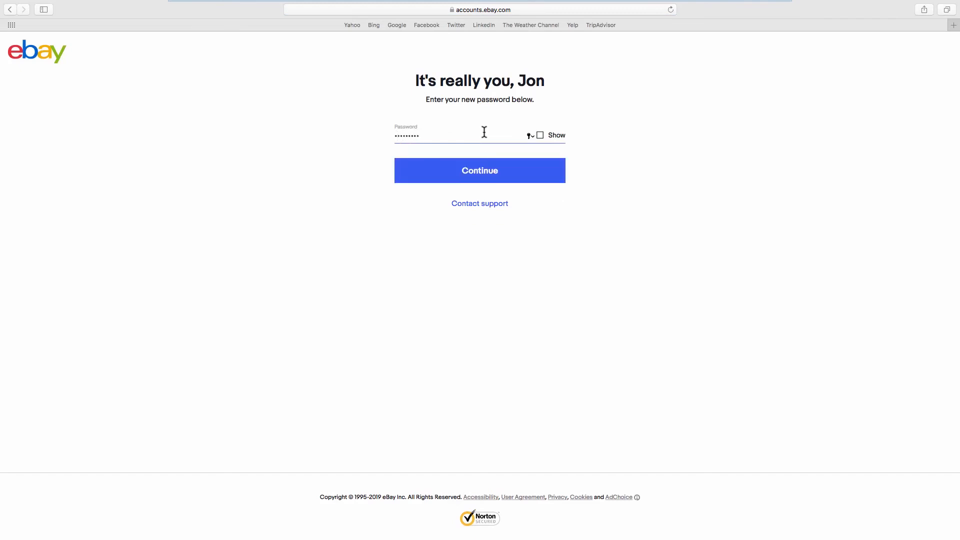
# Submit the new password, see the reset confirmation and continue shopping
pyautogui.click(479, 170)
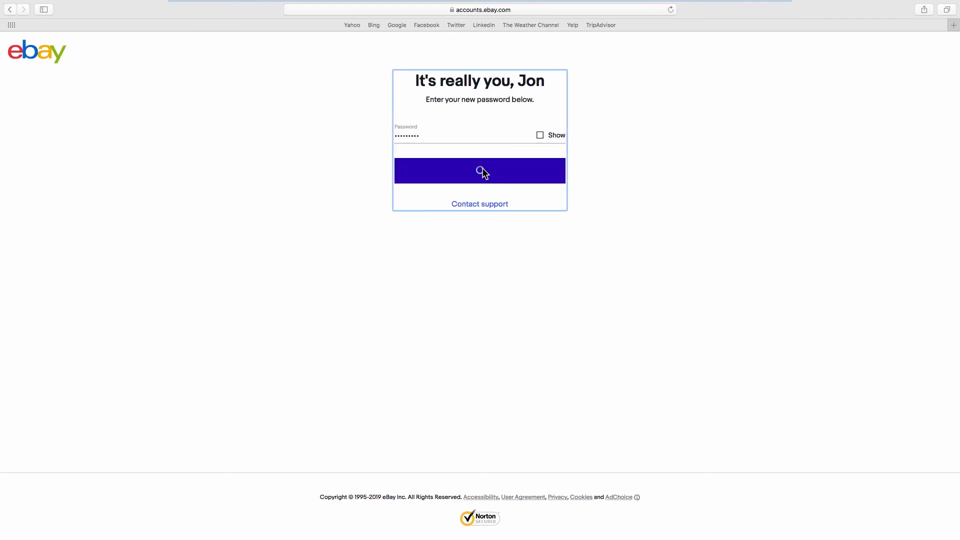
pyautogui.click(479, 170)
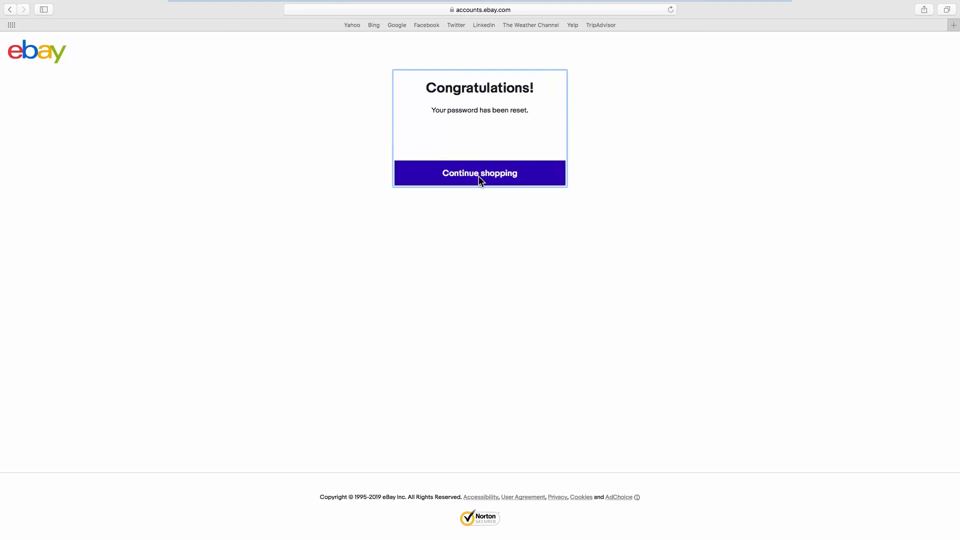
pyautogui.click(479, 173)
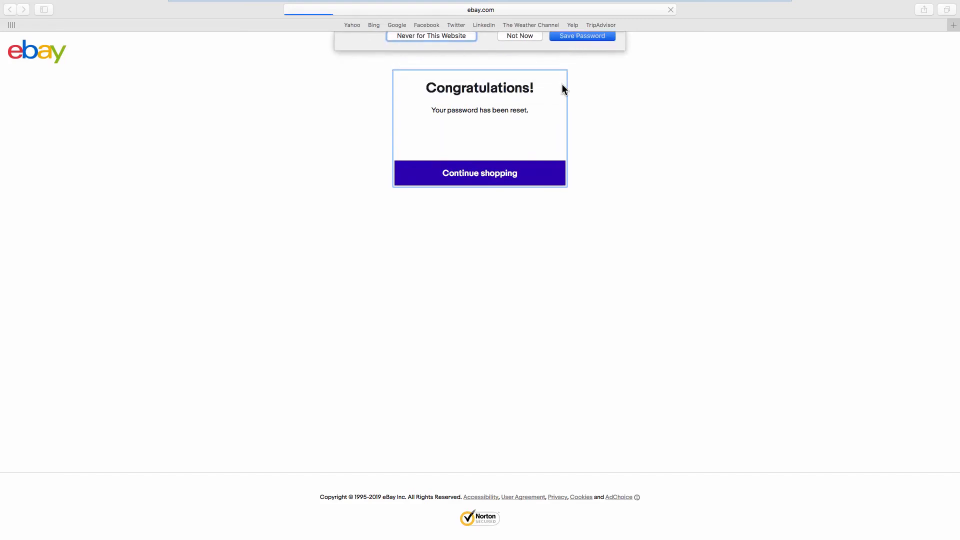